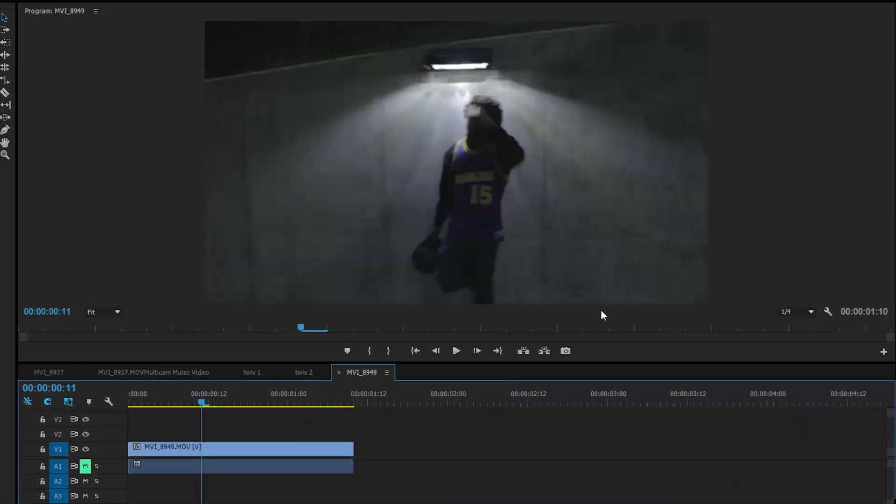
mouse_move(159, 400)
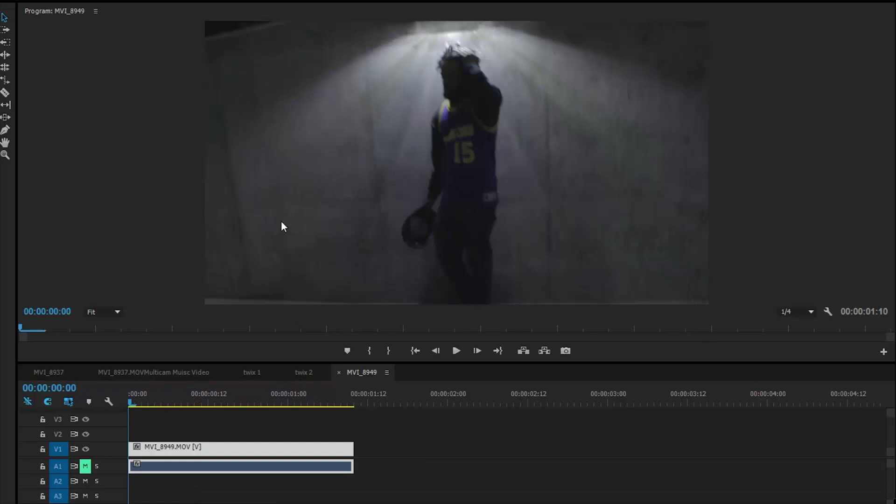
mouse_move(175, 448)
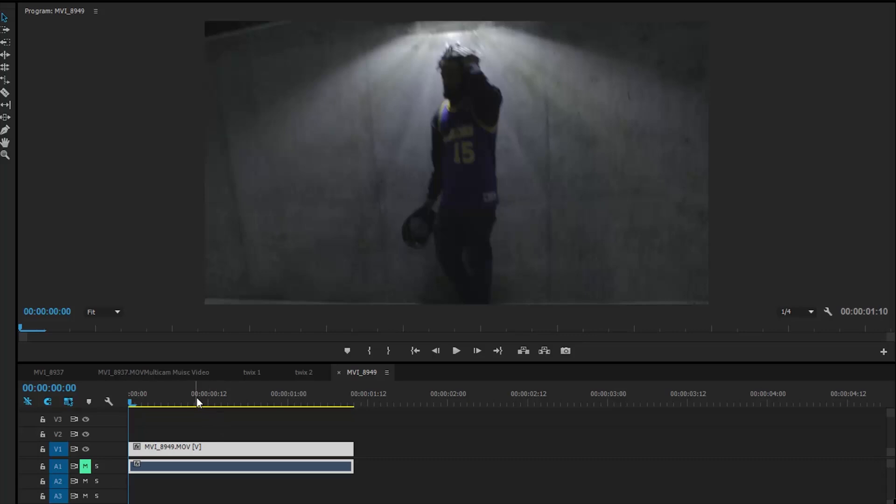
mouse_move(205, 401)
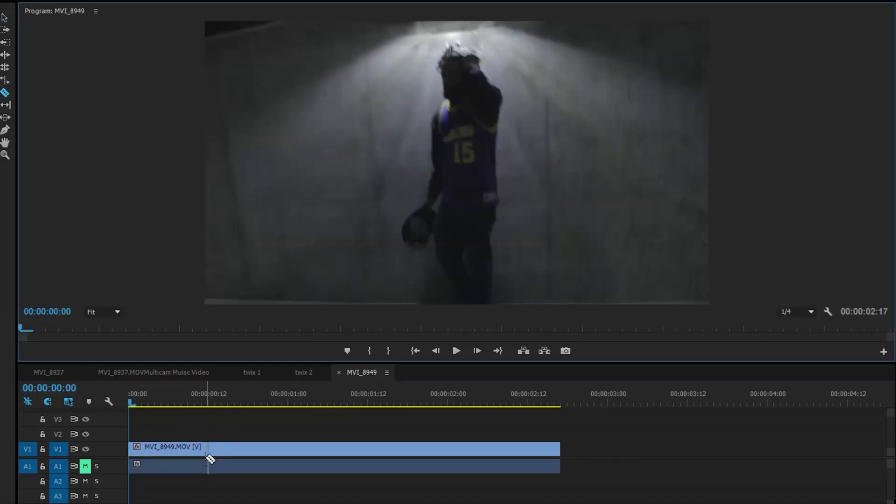
Cut the clip about twelve frames in and nest the later part as Nested Sequence 11
left_click(208, 447)
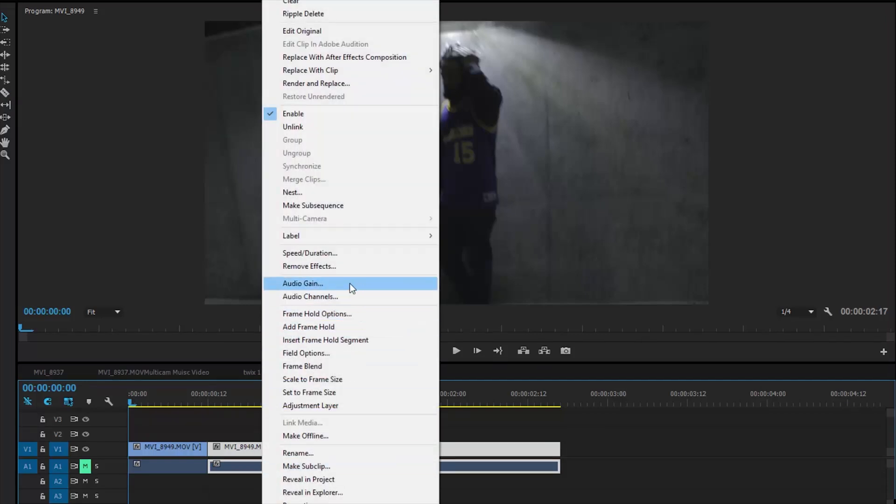
left_click(292, 191)
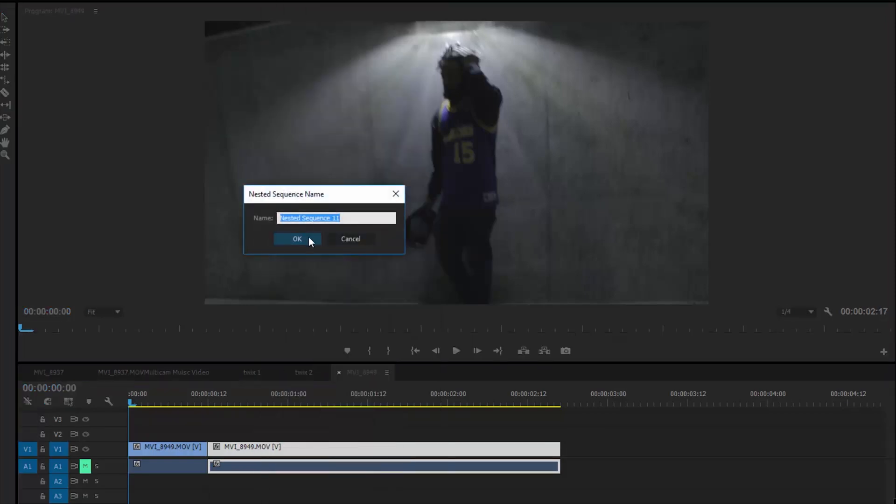
left_click(297, 239)
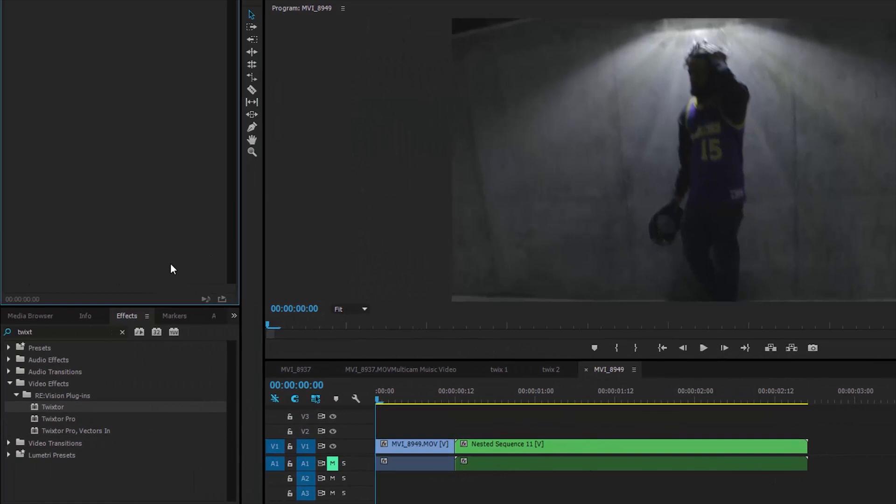
mouse_move(256, 408)
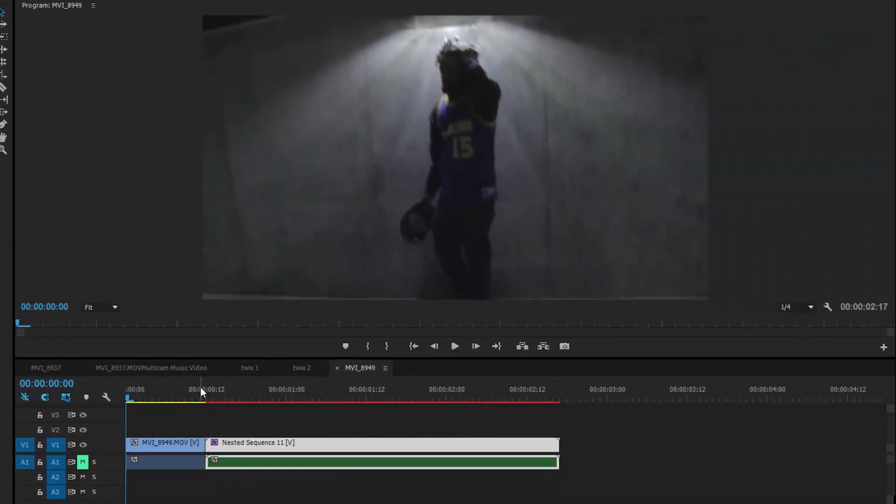
left_click(200, 398)
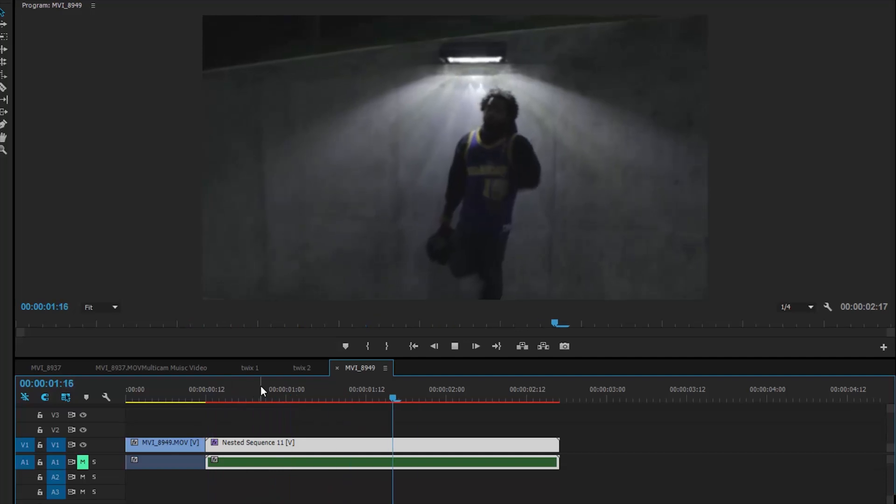
left_click(455, 345)
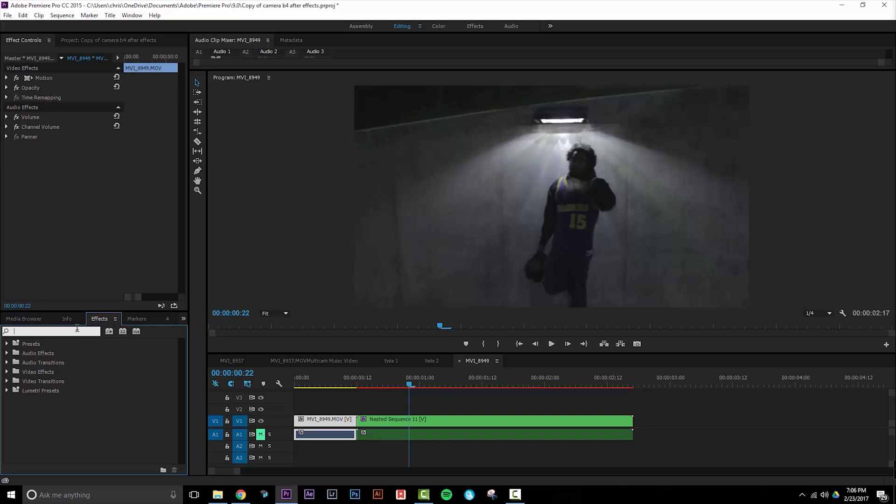
Add Black & White to Nested Sequence 11, preview it, and select the first short clip
type("black & wh")
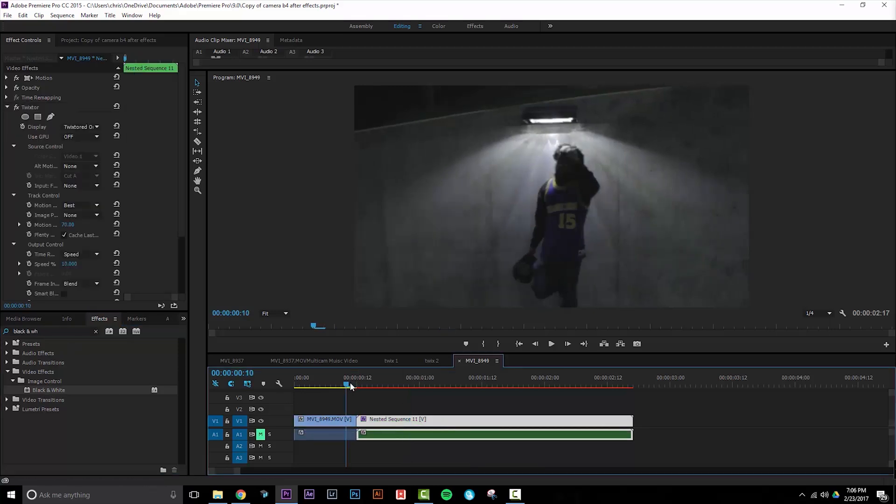
left_click(551, 344)
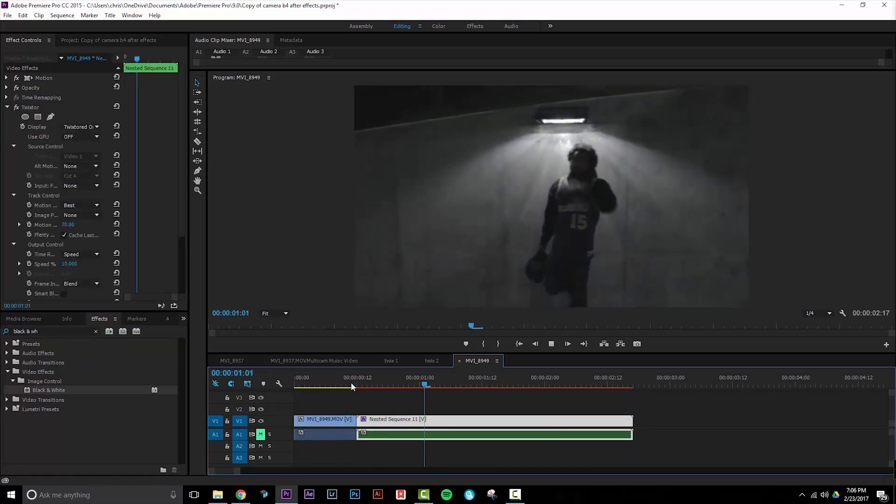
left_click(352, 383)
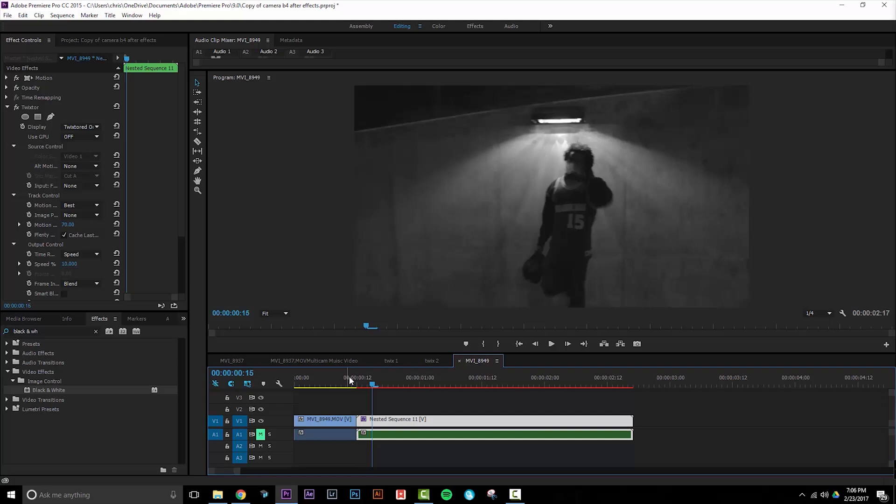
left_click(325, 420)
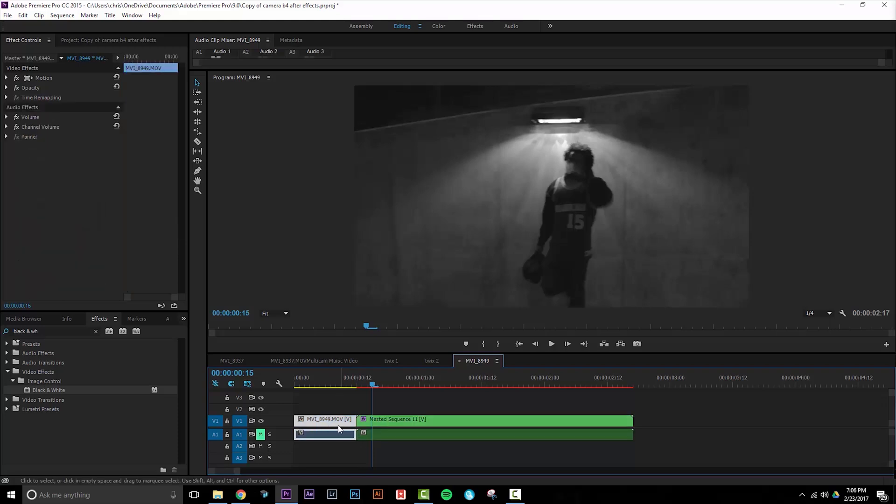
Unlink the first MVI_8949 clip's video from its audio
right_click(333, 426)
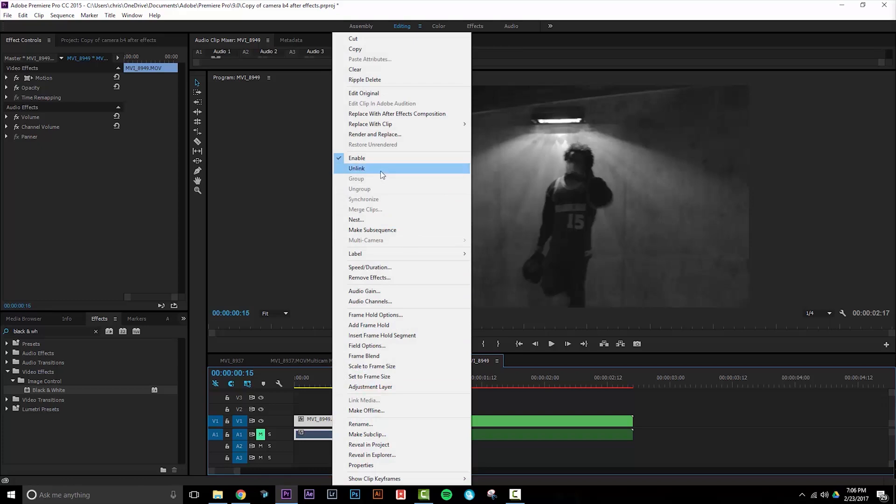
left_click(356, 168)
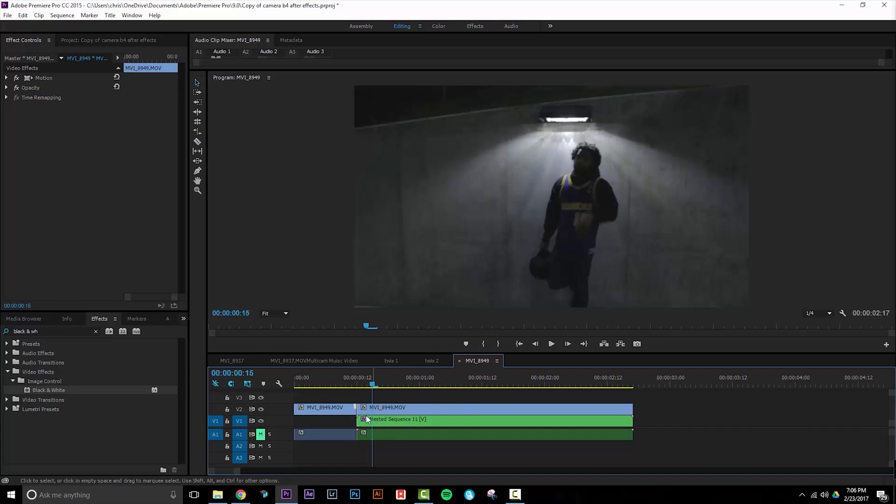
Freeze the V2 MVI_8949 copy on its in-point frame via Frame Hold Options
right_click(386, 419)
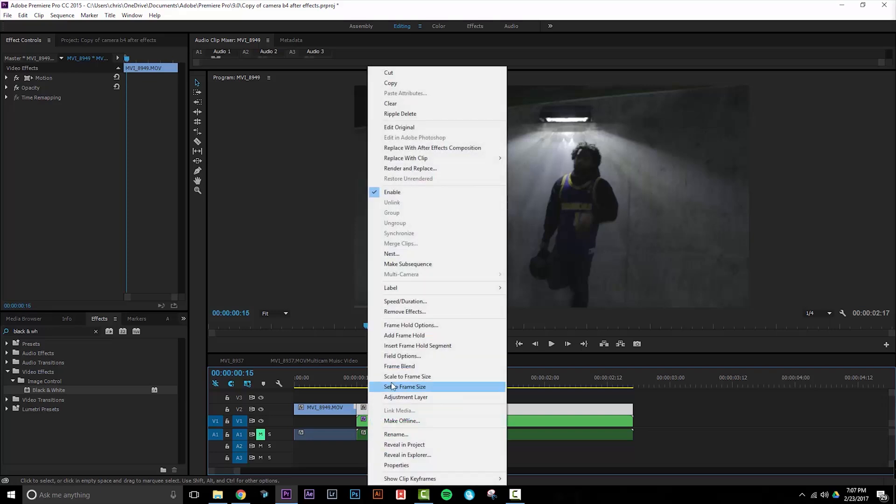
left_click(410, 325)
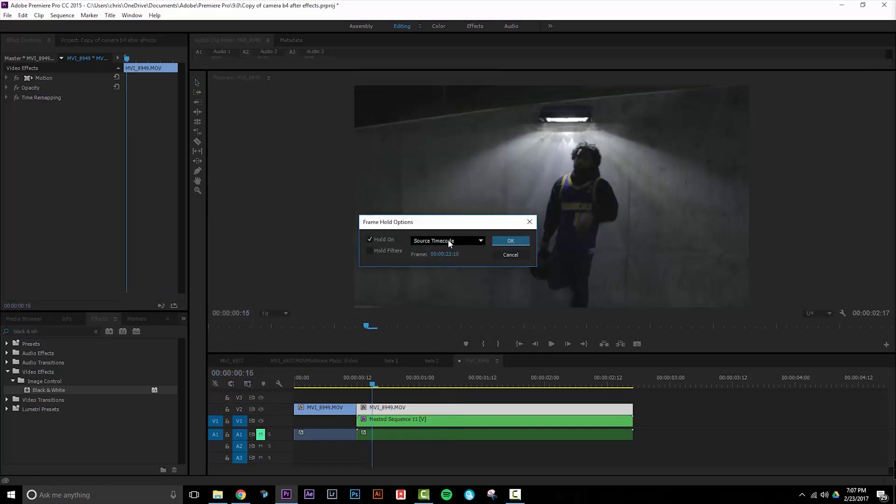
left_click(447, 241)
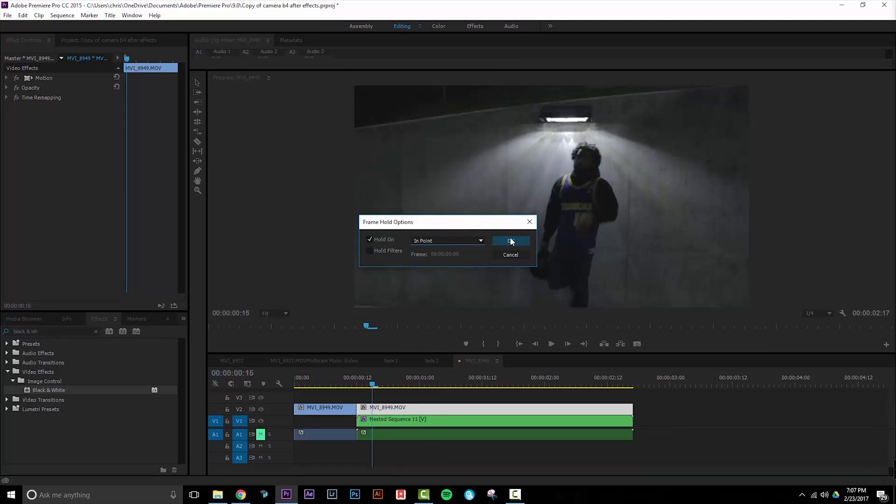
left_click(509, 240)
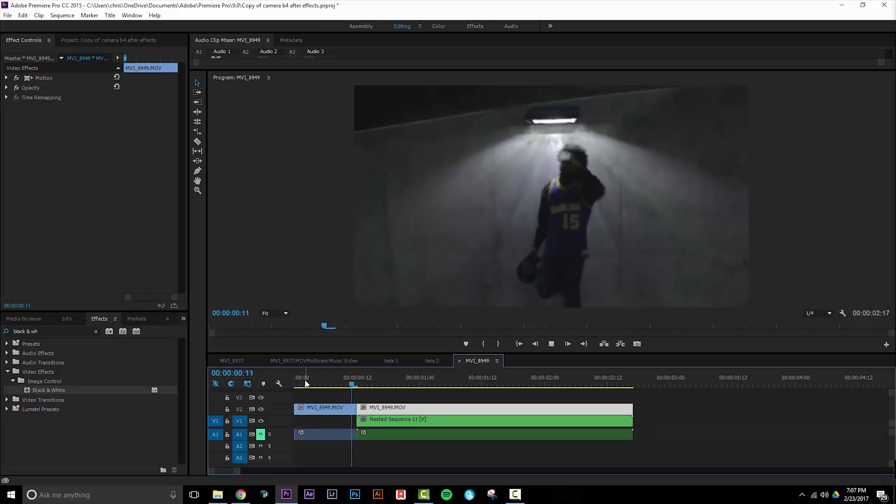
left_click(602, 383)
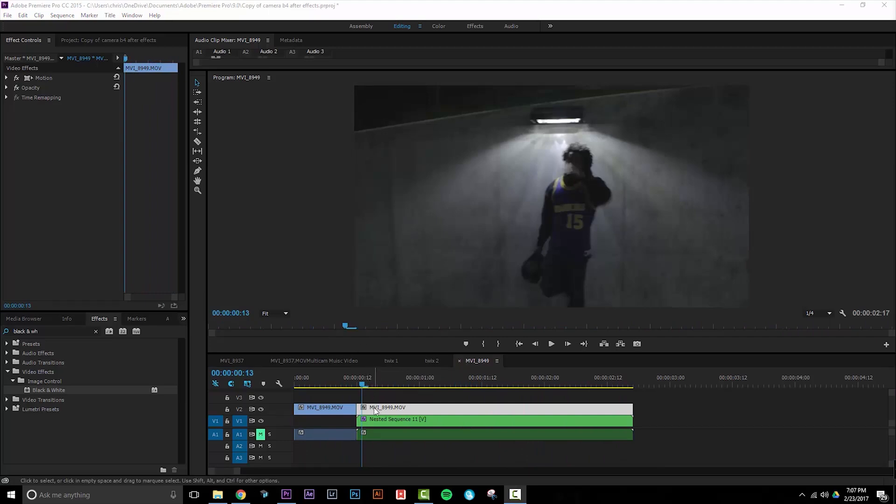
Blend the frozen V2 clip in Lighten mode at 68% opacity and preview it
left_click(6, 88)
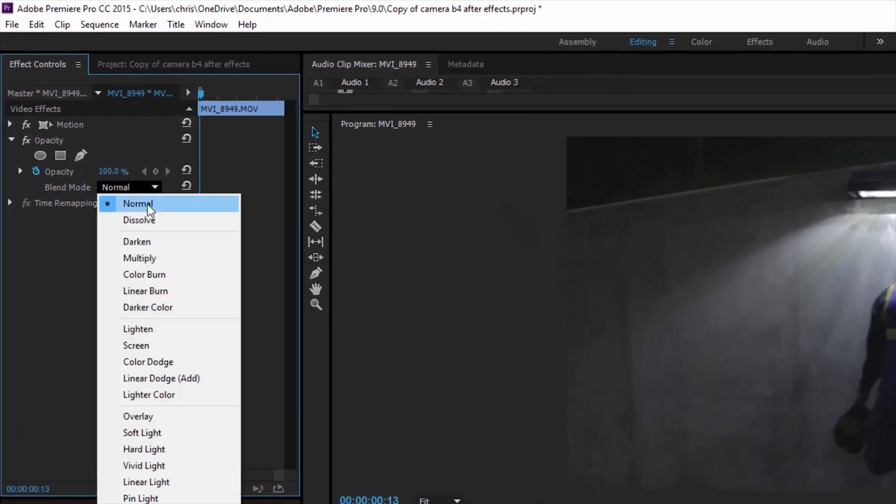
left_click(138, 329)
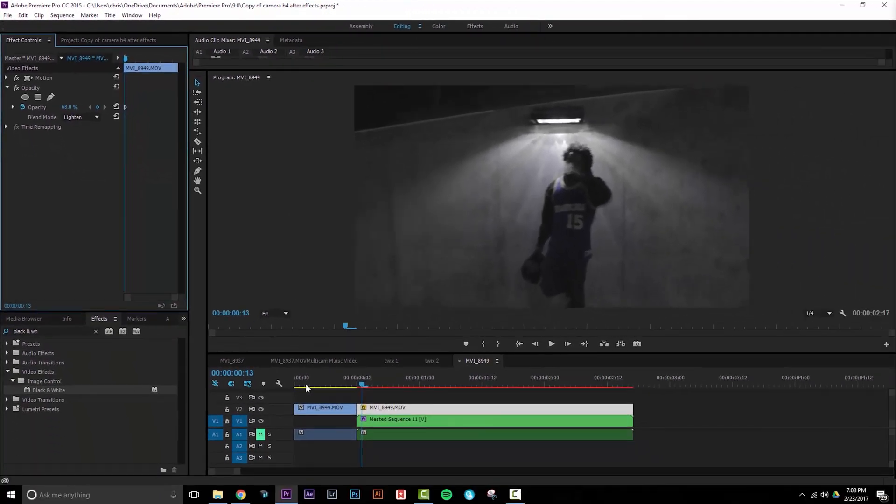
left_click(551, 343)
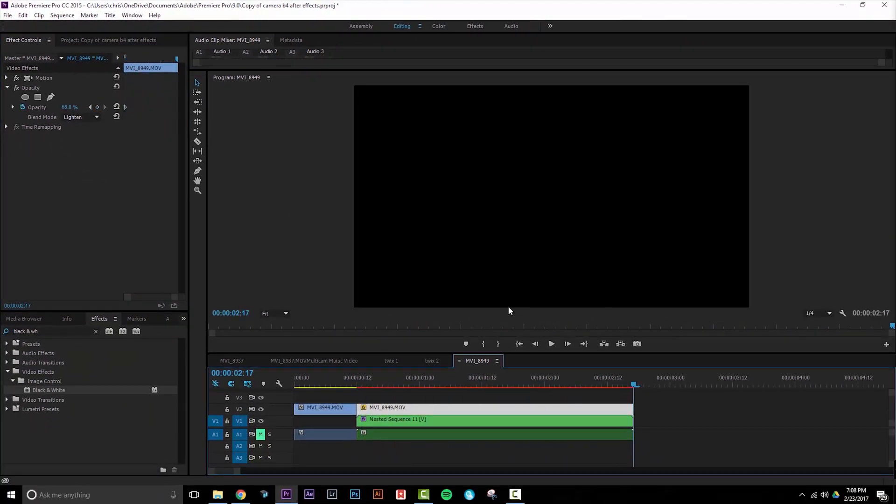
Make the frozen V2 clip black and white too, preview, and bring up the New Item list
left_click(398, 384)
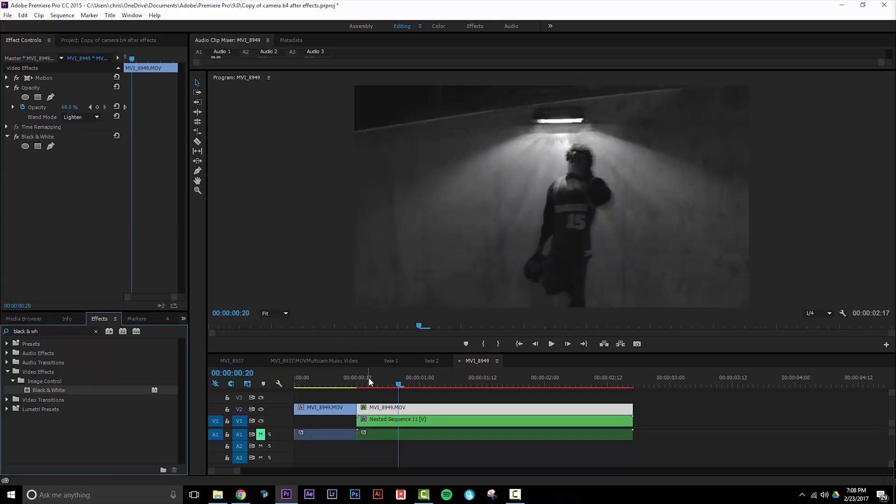
left_click(550, 343)
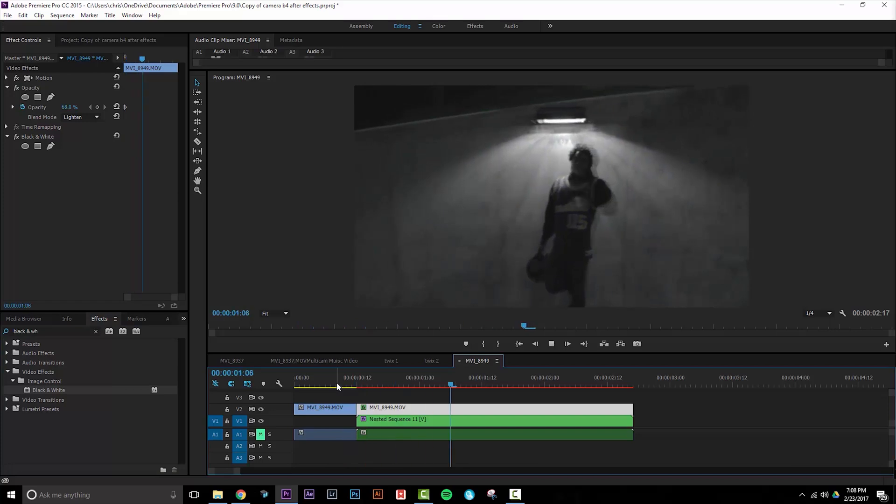
left_click(108, 40)
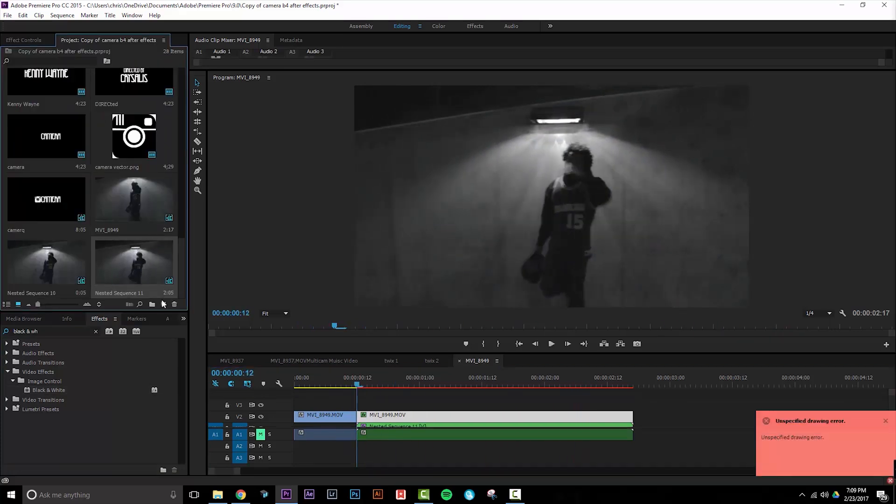
left_click(163, 304)
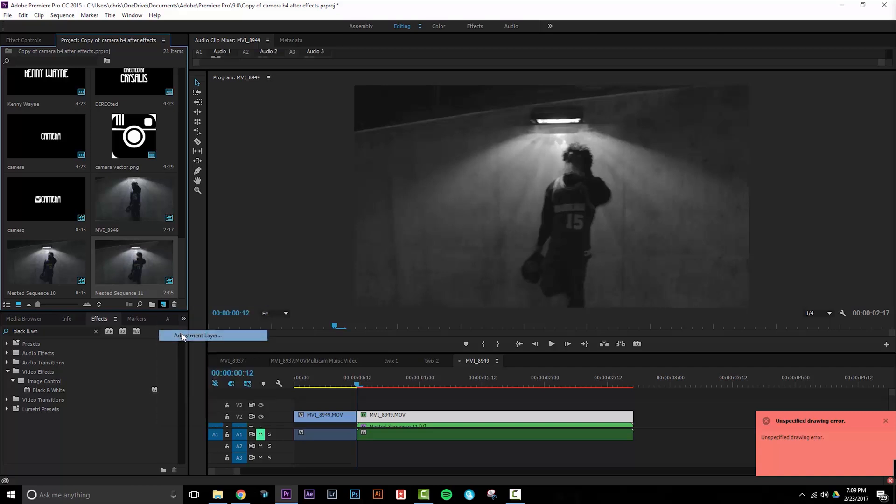
Create an Adjustment Layer on V3 and ready the Razor to trim it
left_click(198, 335)
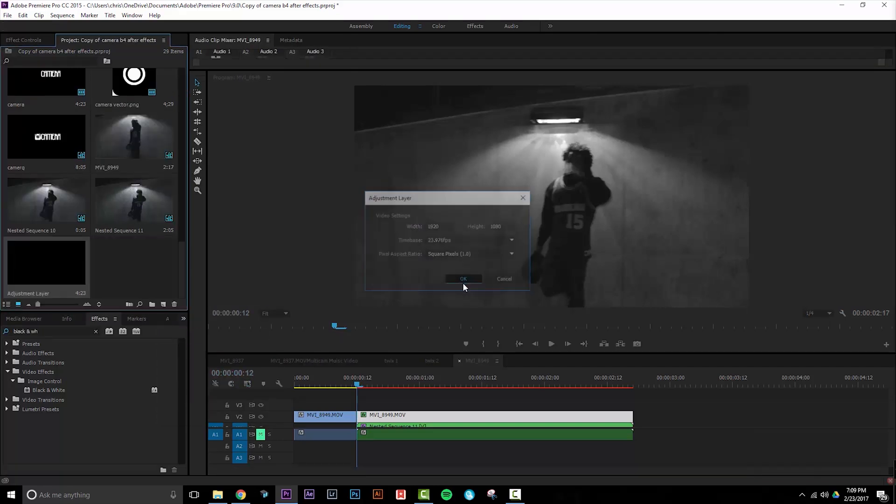
left_click(462, 280)
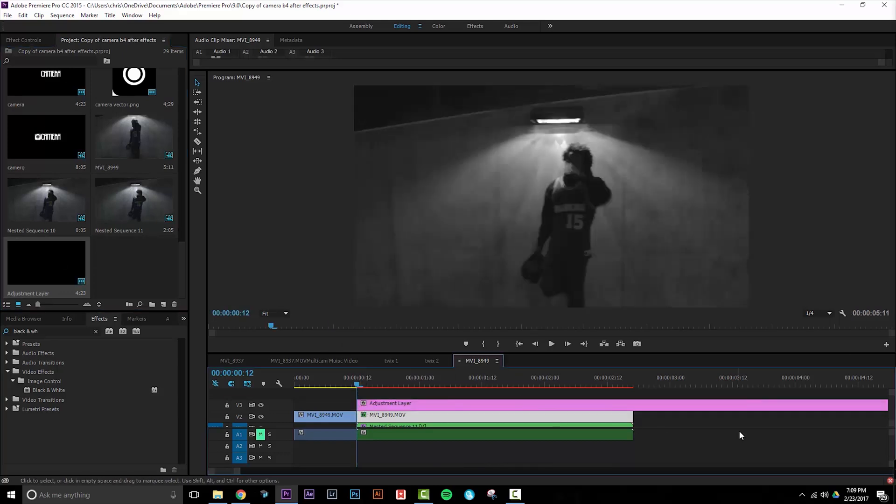
left_click(197, 141)
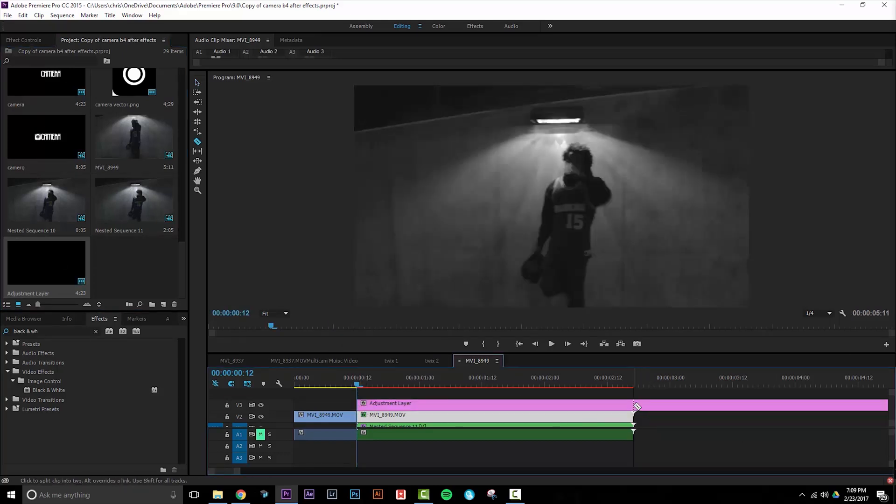
mouse_move(635, 404)
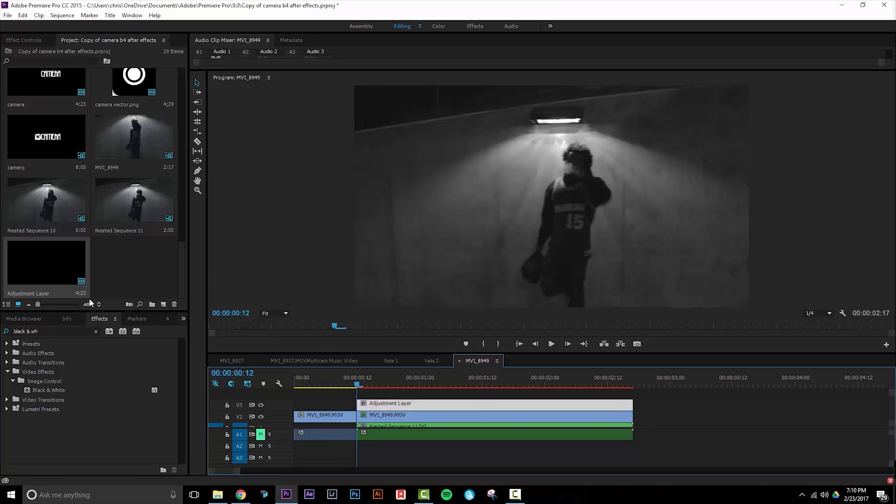
mouse_move(67, 327)
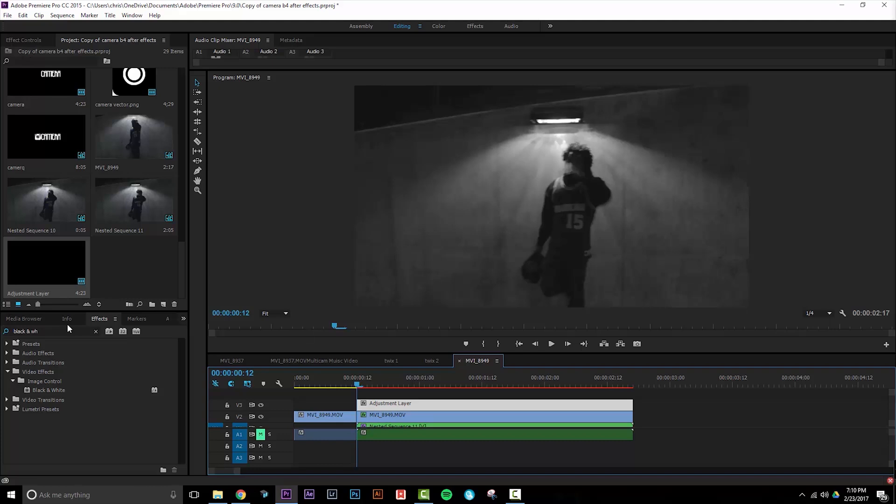
Find the Lens Flare effect and apply it to the adjustment layer
left_click(95, 331)
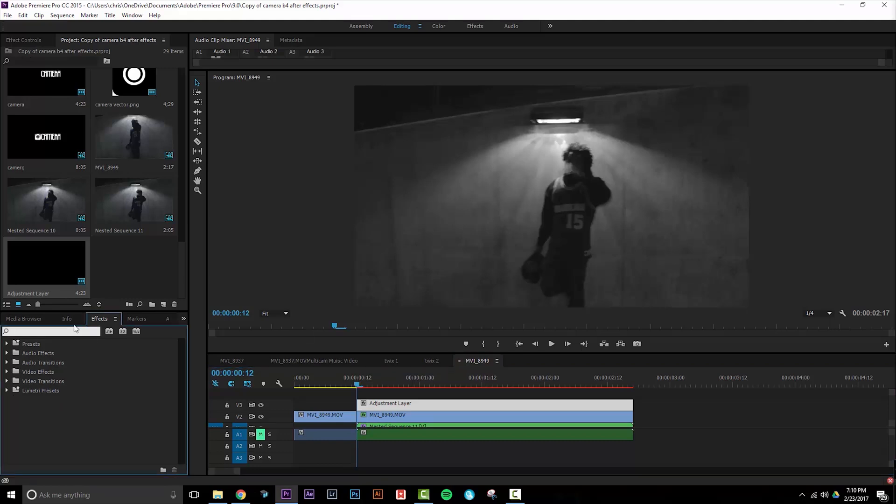
type("lens fla")
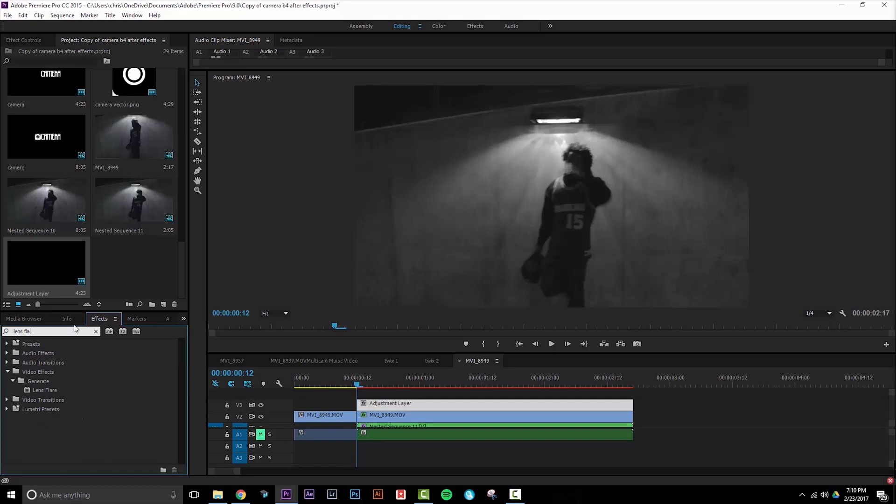
mouse_move(48, 393)
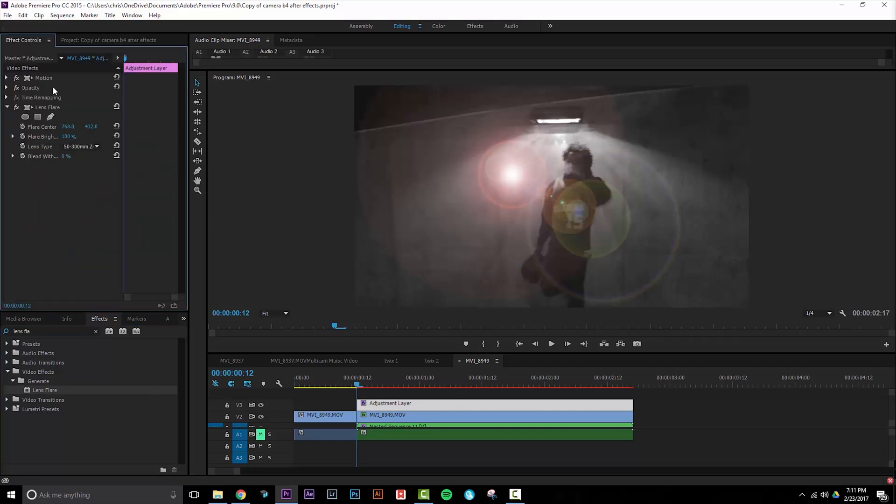
Set the lens flare's Lens Type to 105mm Prime
left_click(80, 146)
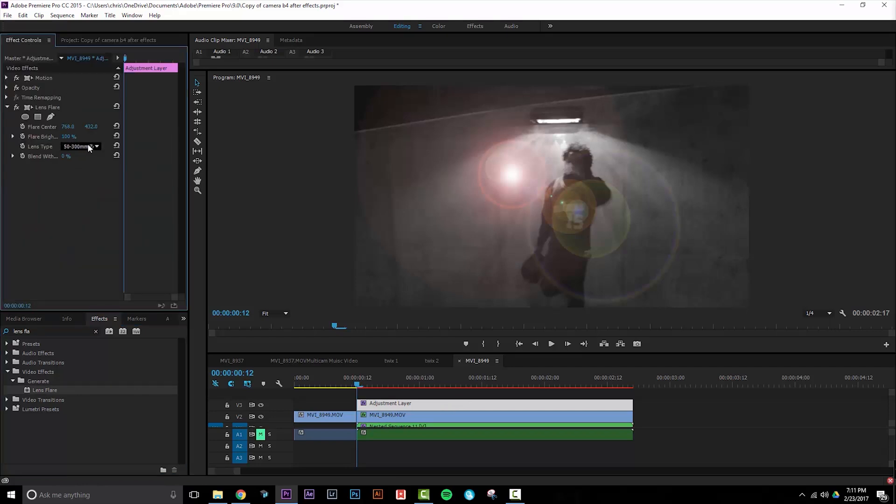
left_click(80, 147)
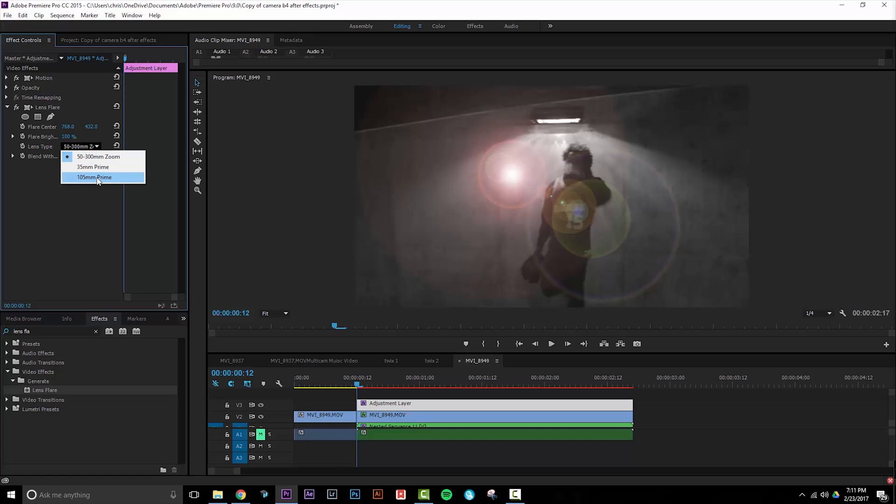
left_click(94, 177)
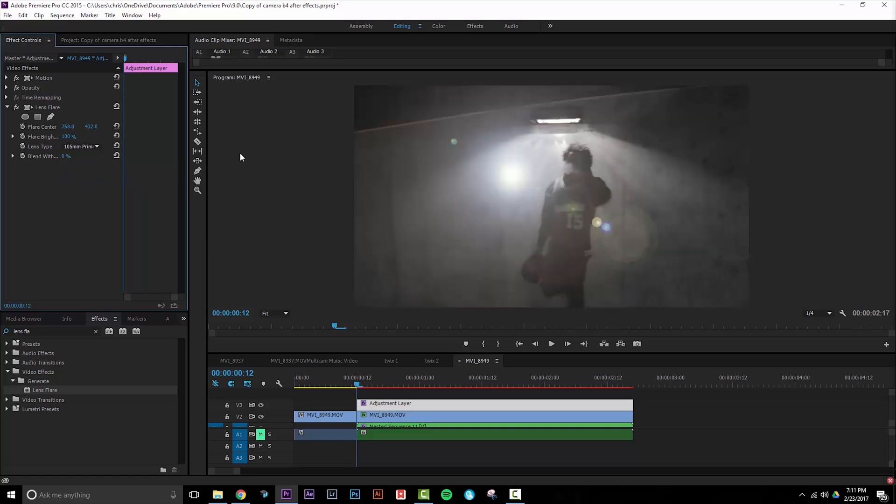
mouse_move(120, 146)
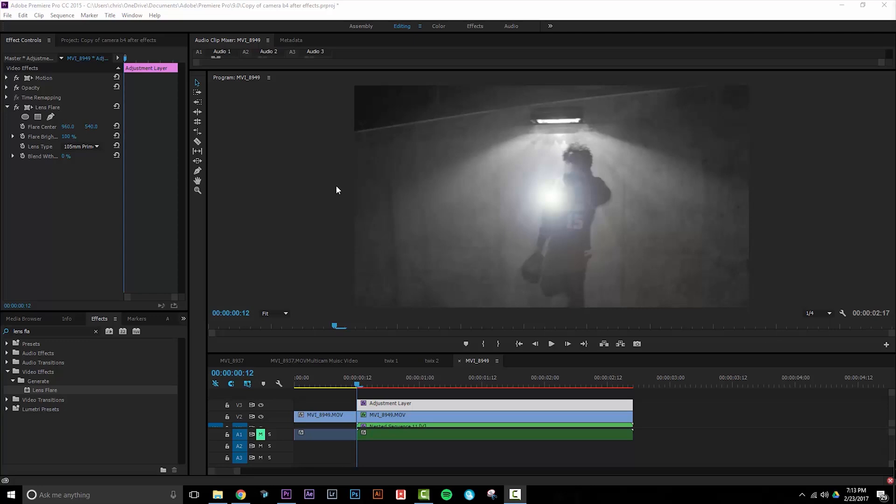
mouse_move(32, 137)
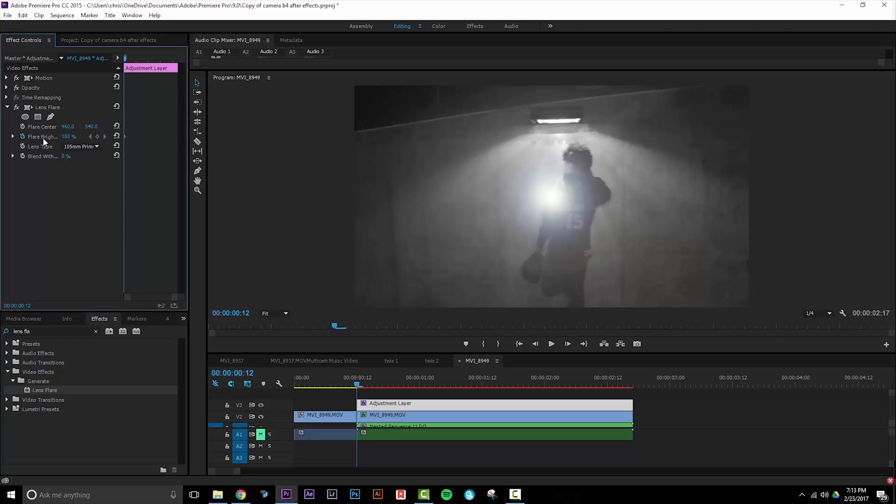
Keyframe Flare Brightness at 188% on frame 12 and 100% on frame 14
double_click(67, 136)
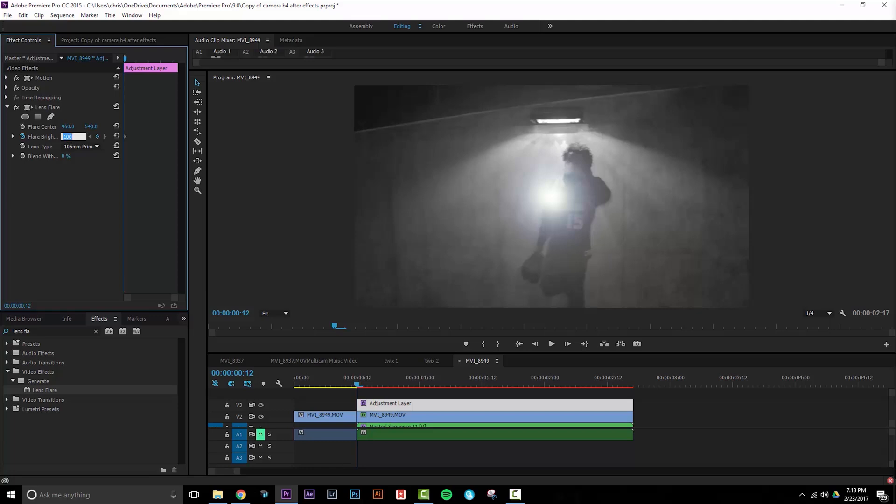
type("188 %")
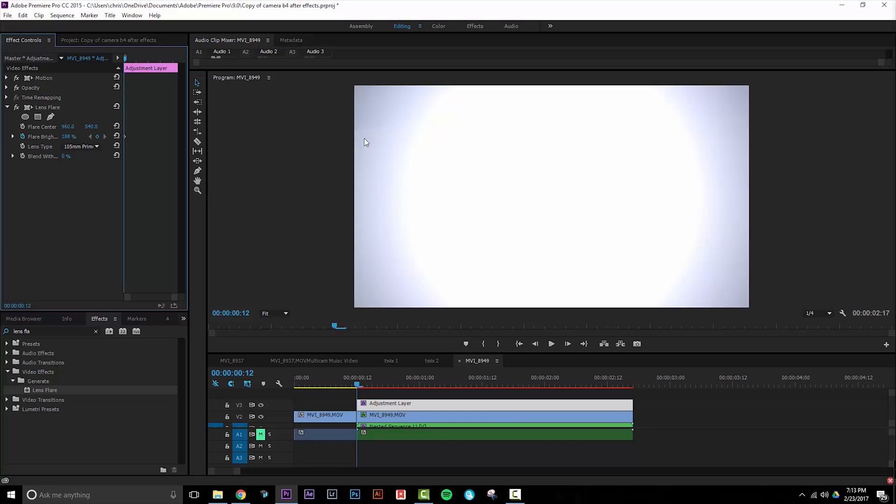
mouse_move(128, 107)
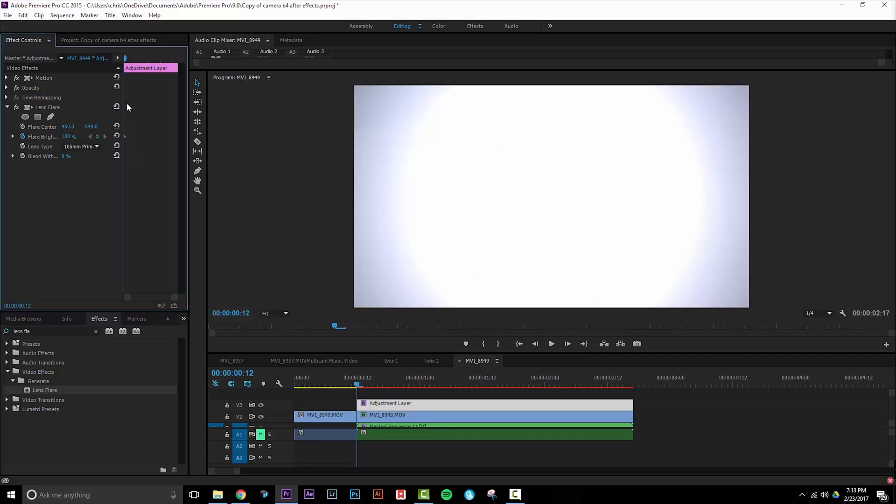
mouse_move(127, 107)
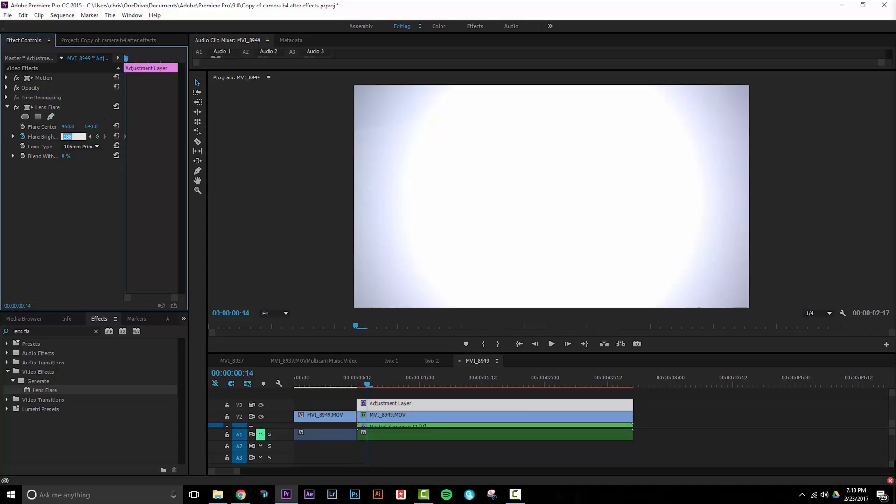
type("100 %")
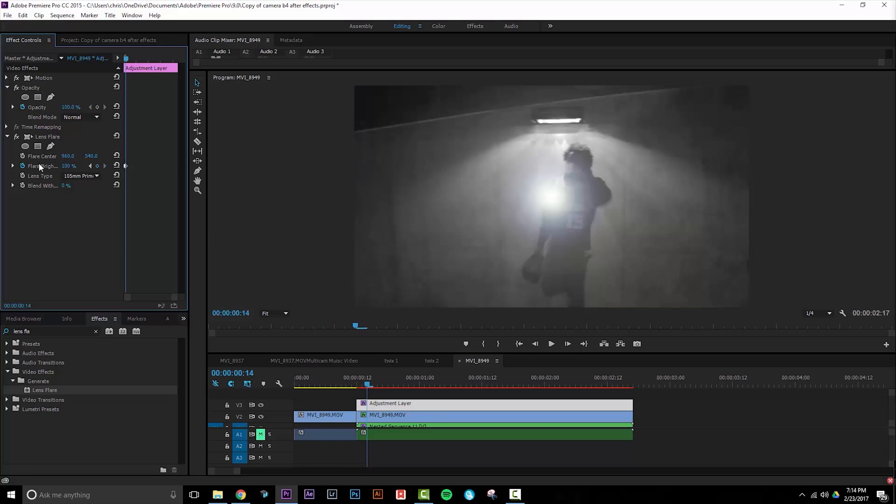
mouse_move(97, 107)
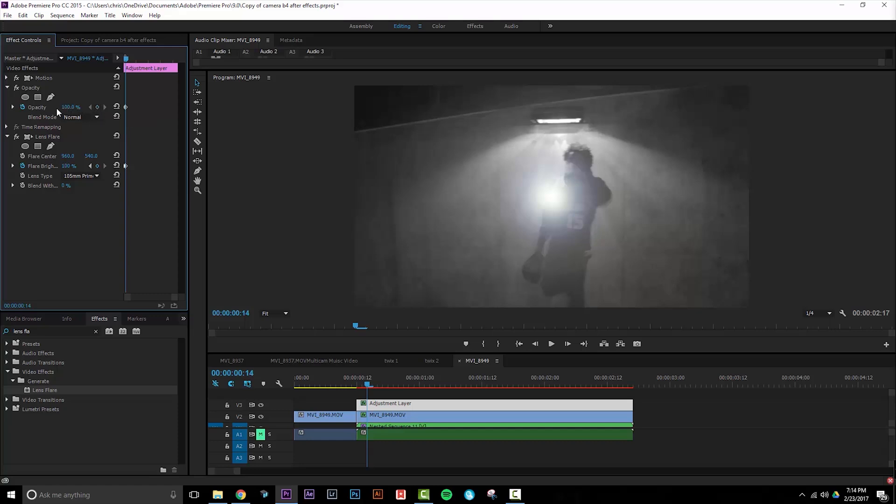
mouse_move(124, 121)
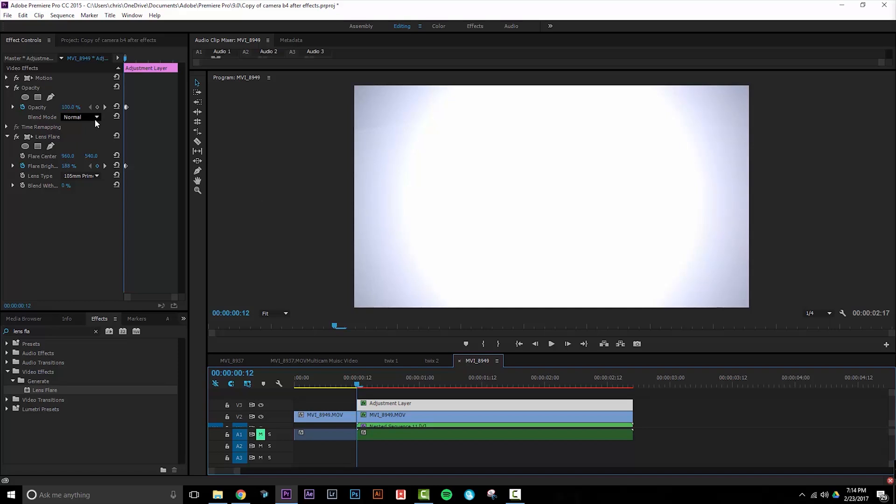
mouse_move(80, 119)
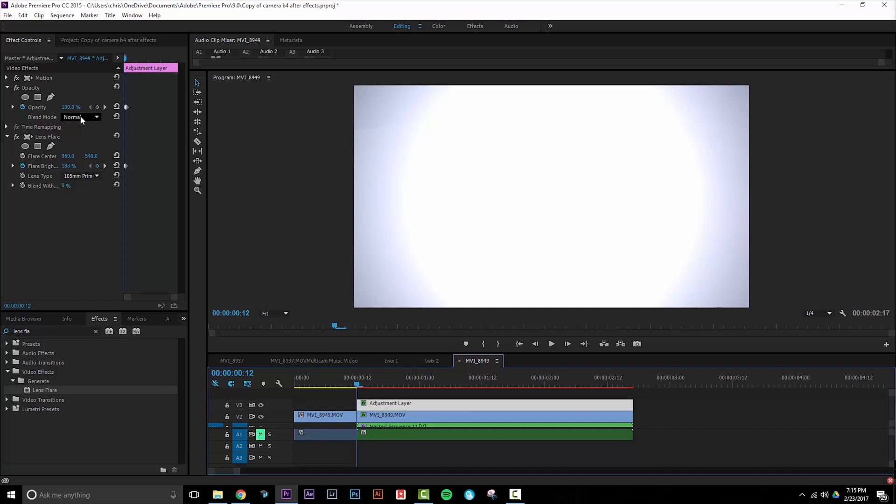
Blend the adjustment layer with Difference and review the inverted flash from frame 11
left_click(80, 118)
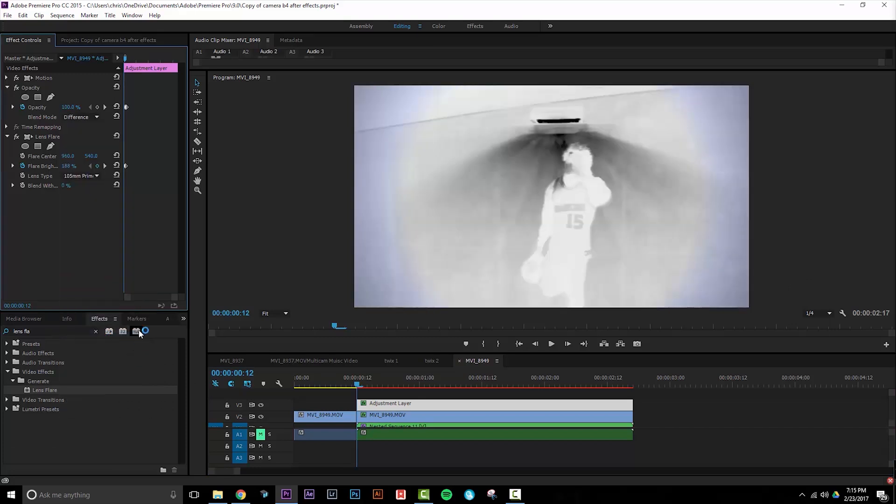
mouse_move(592, 169)
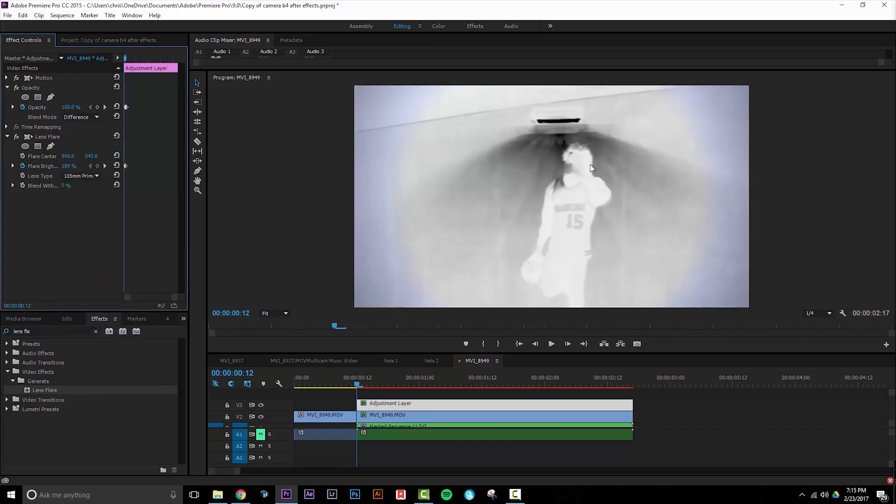
mouse_move(537, 183)
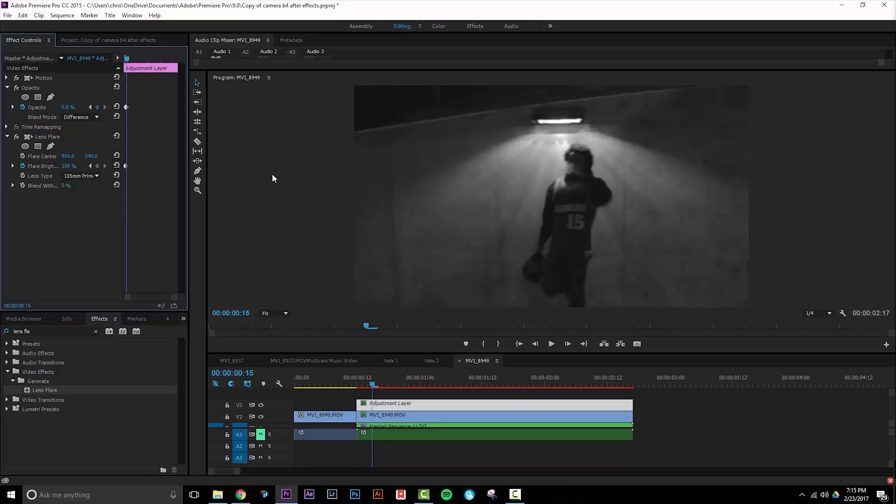
left_click(377, 384)
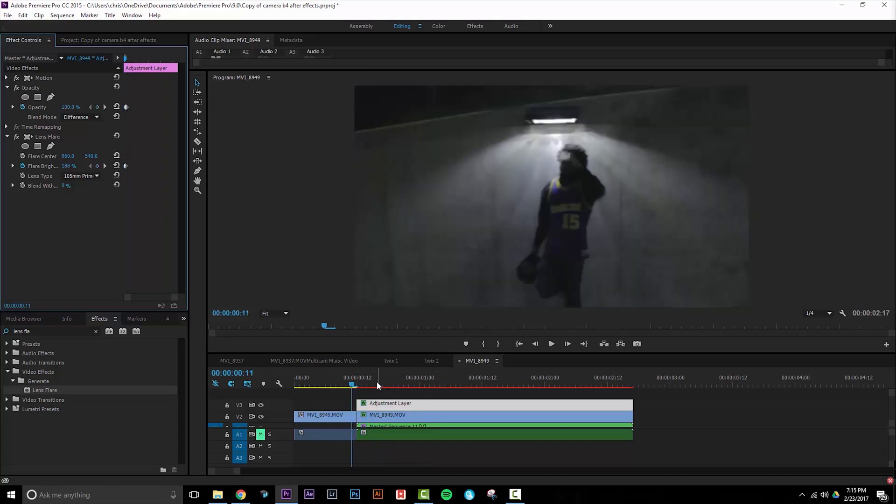